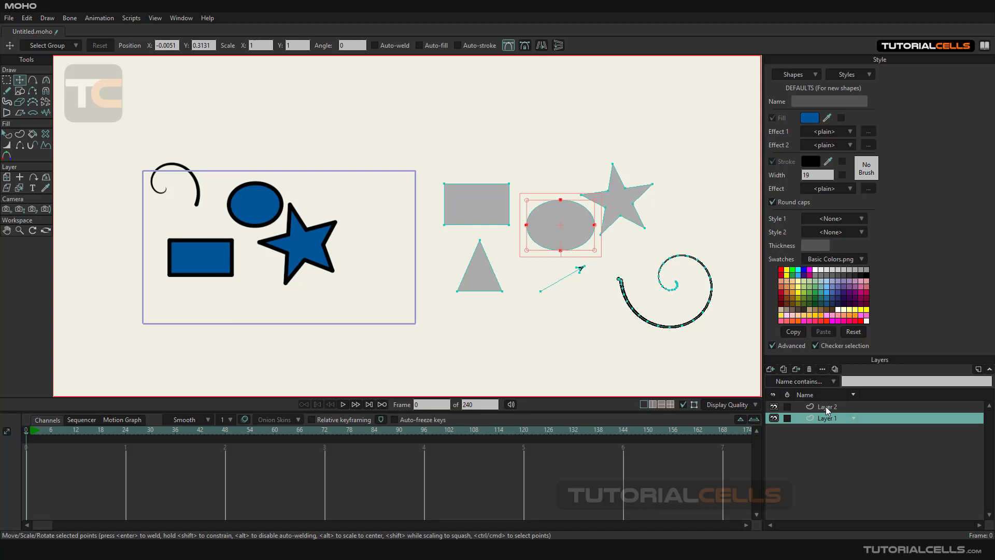
Delete Layer 2 with its blue shapes, then the grey sample shapes on Layer 1.
left_click(827, 418)
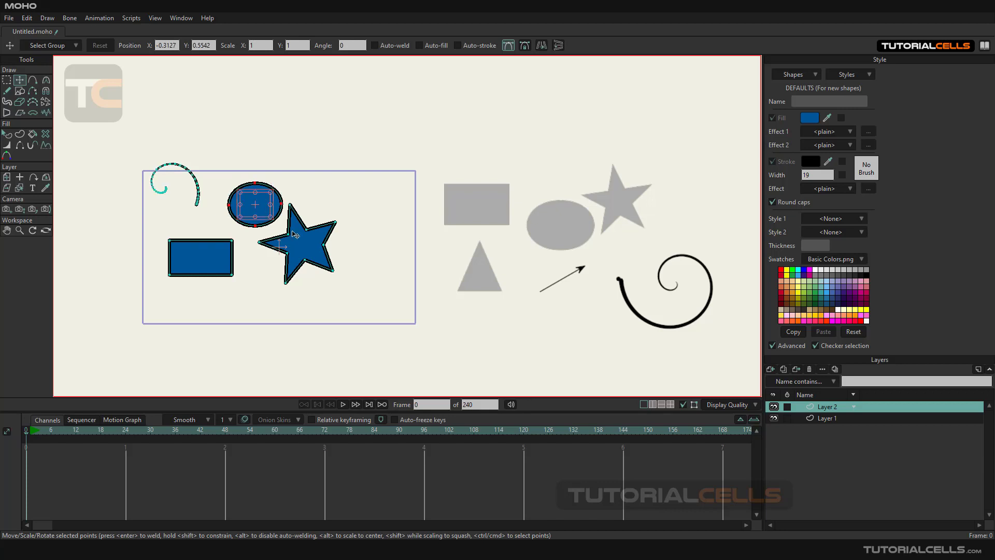
left_click(200, 257)
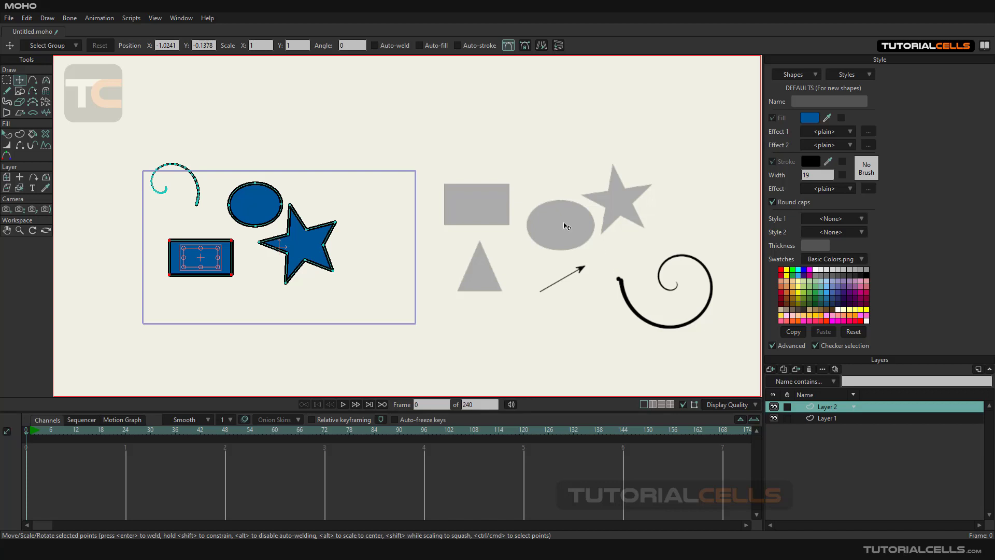
left_click(826, 417)
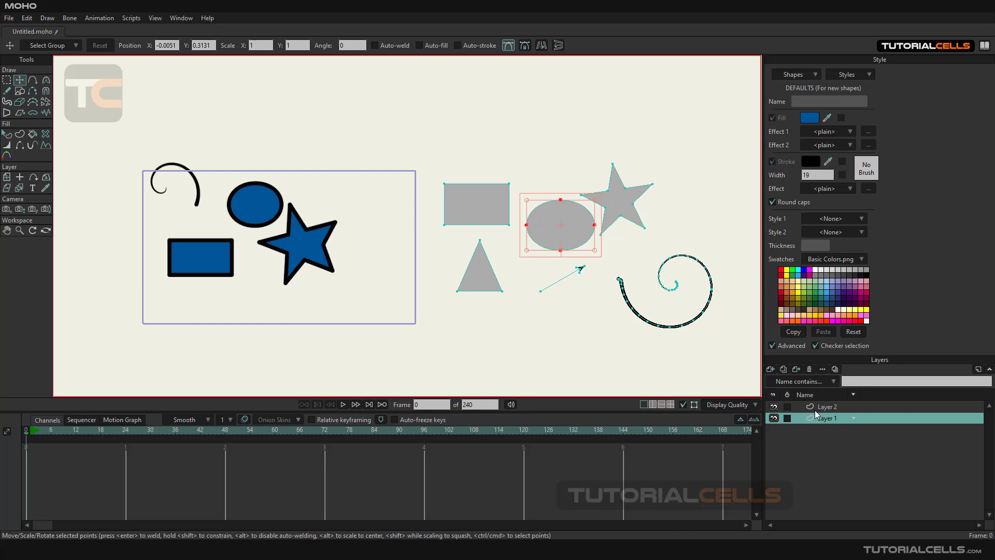
left_click(827, 406)
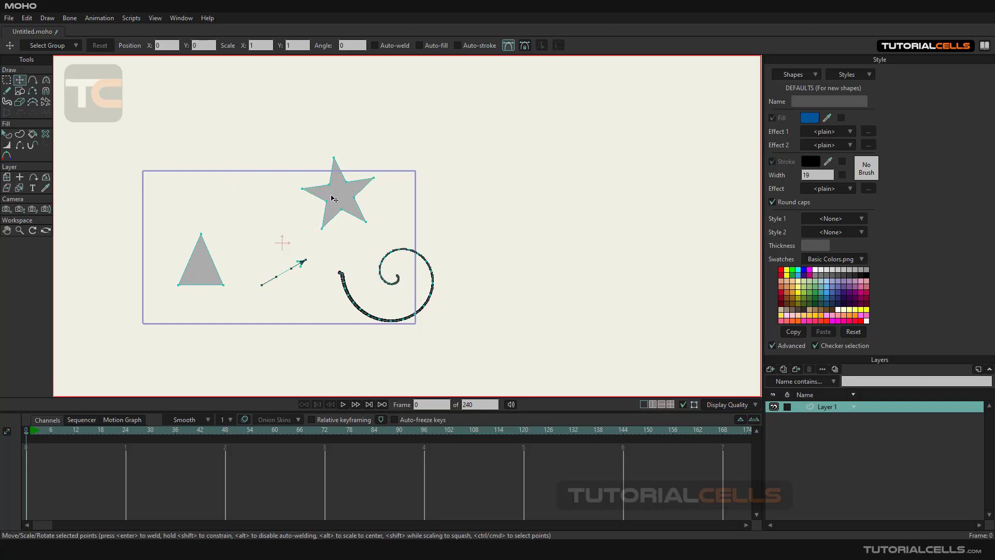
mouse_move(294, 229)
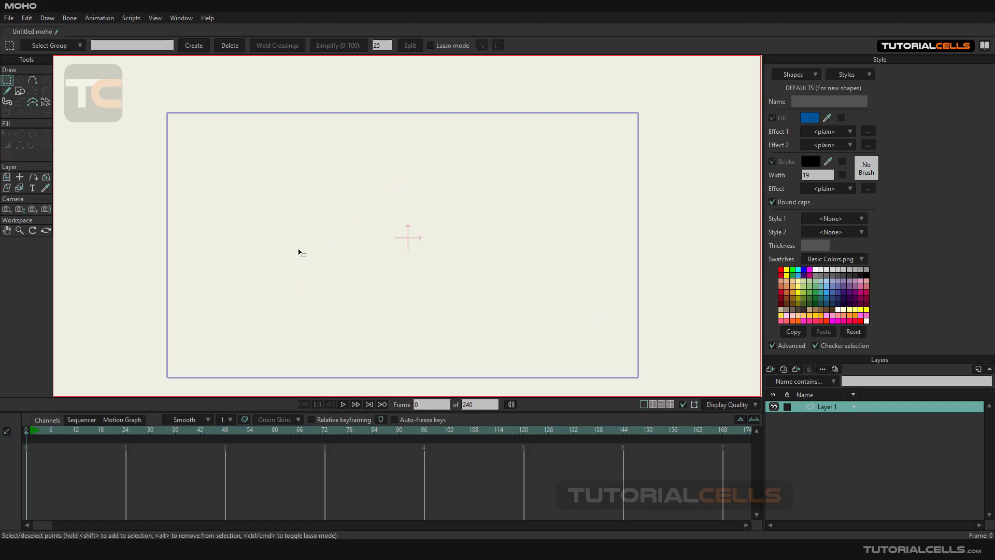
Draw a blue ellipse with a thick black outline, then switch to Transform Points.
left_click(19, 90)
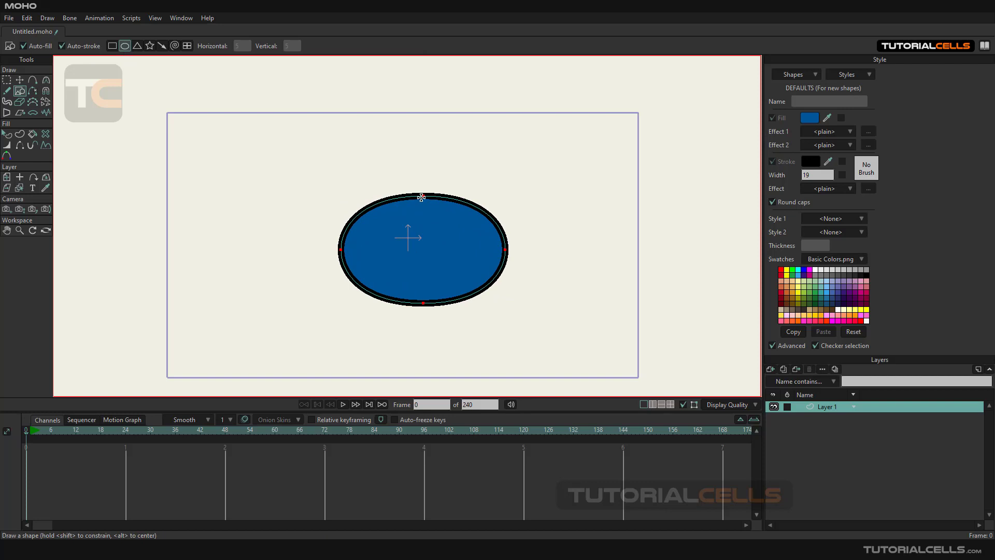
mouse_move(20, 79)
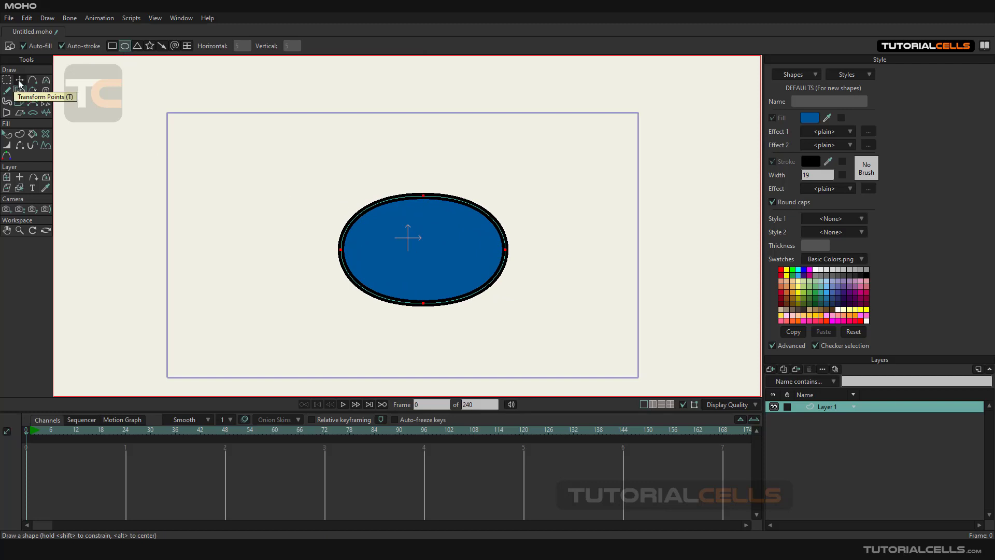
left_click(20, 80)
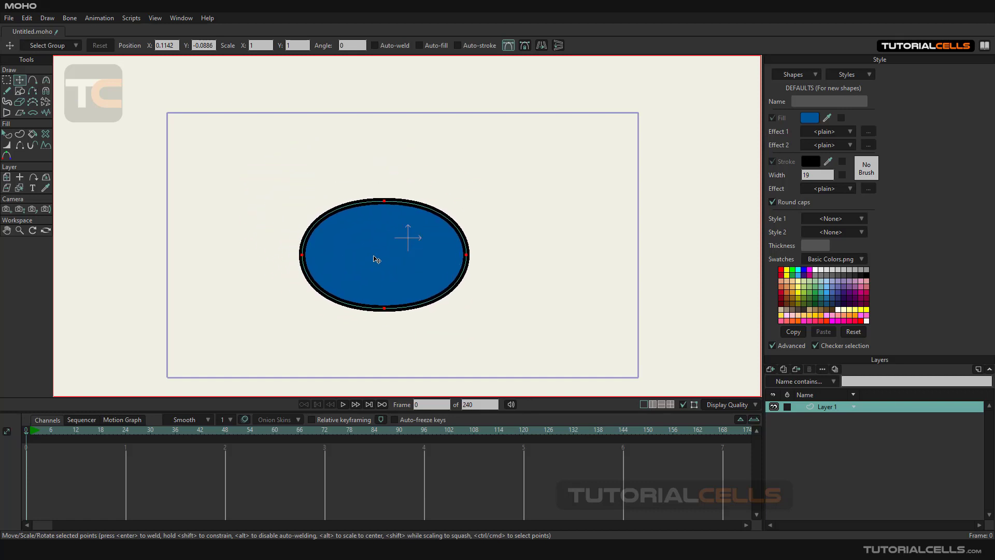
Drag the selected ellipse up and to the left of the canvas centre.
left_click_drag(376, 254, 318, 215)
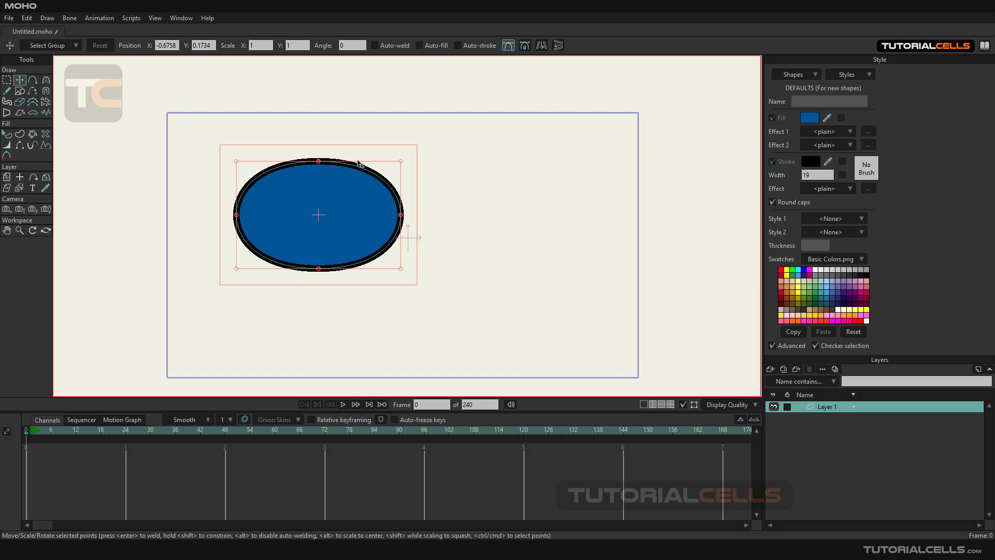
mouse_move(304, 150)
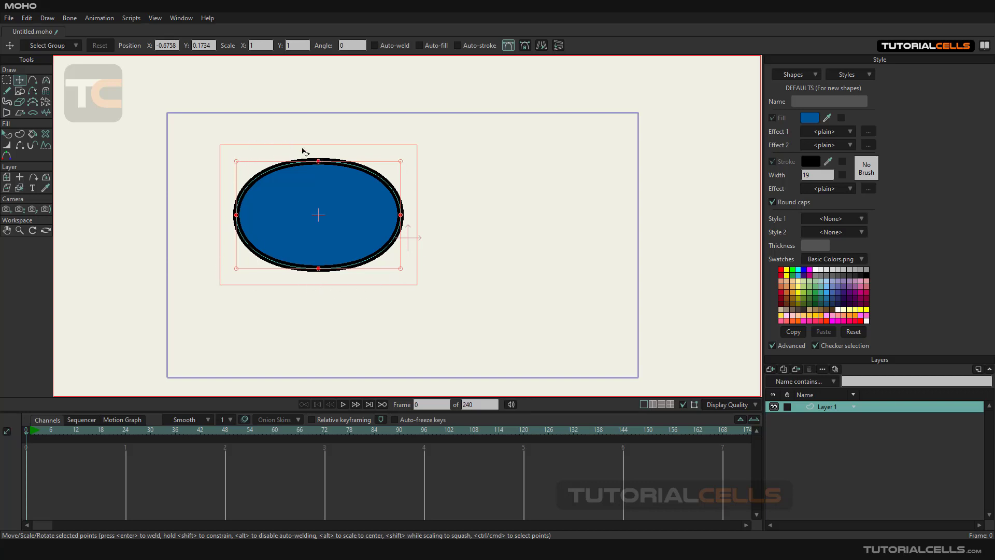
mouse_move(325, 158)
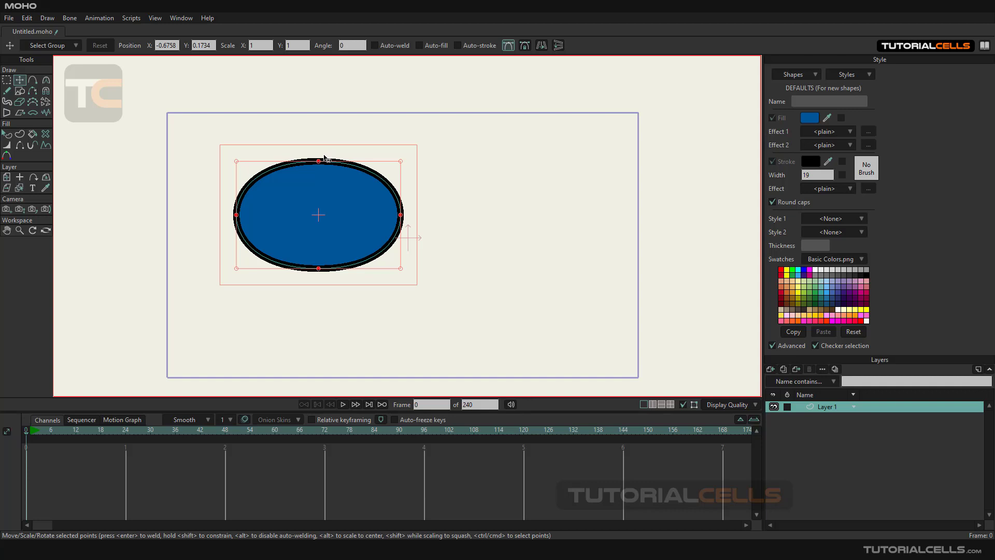
mouse_move(376, 232)
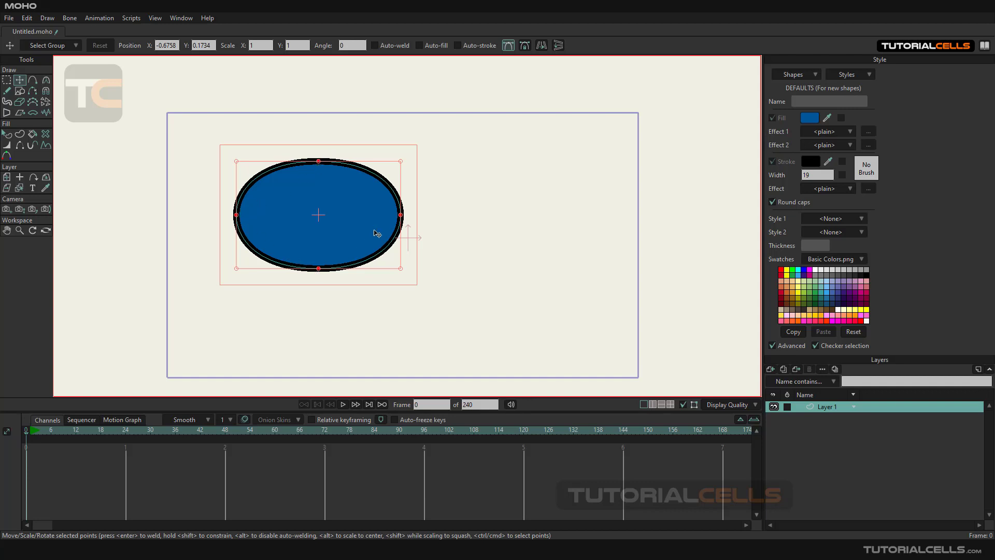
mouse_move(404, 219)
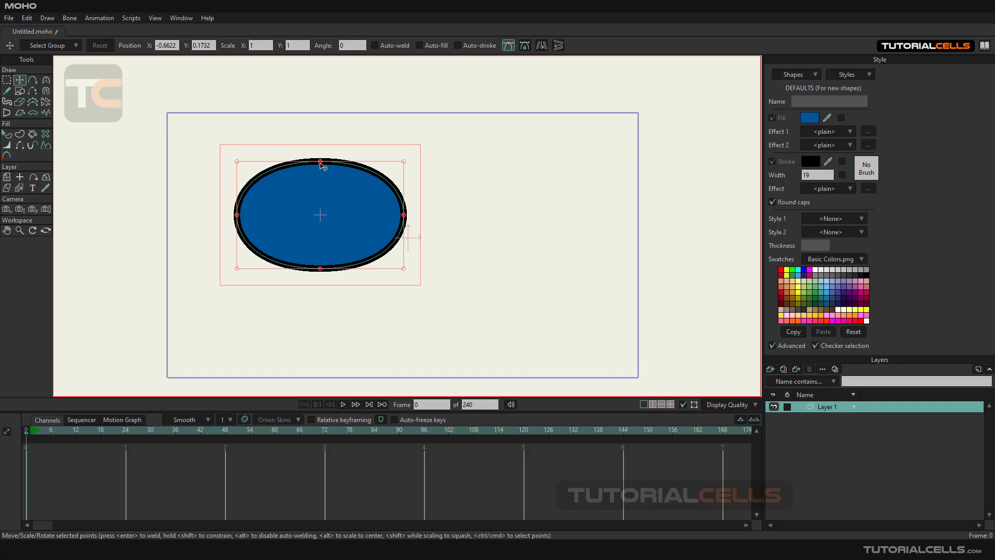
mouse_move(322, 151)
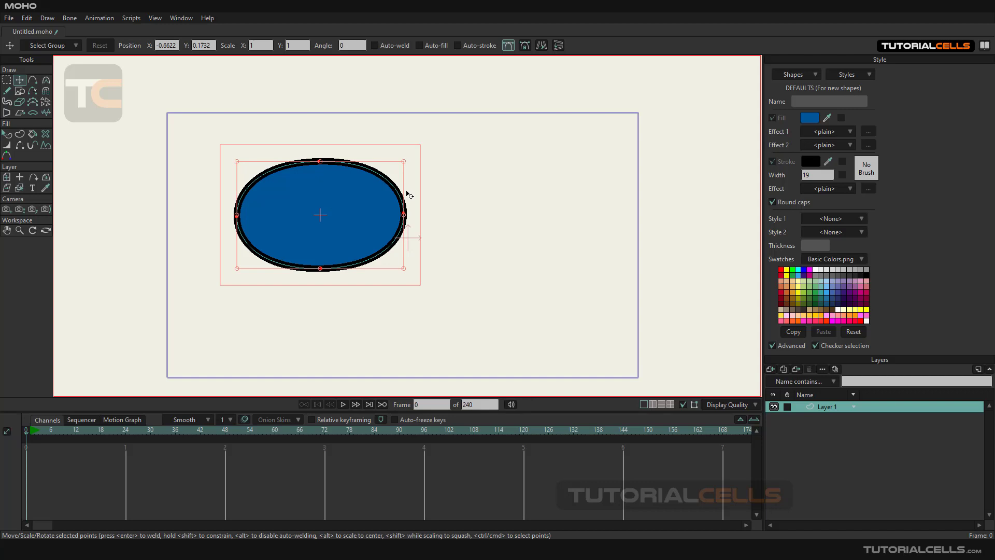
mouse_move(238, 163)
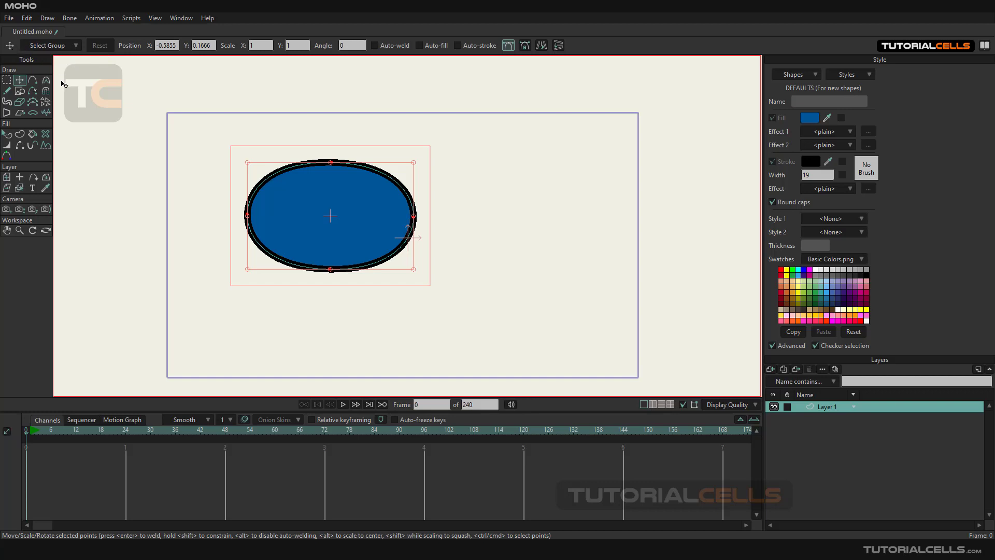
mouse_move(9, 50)
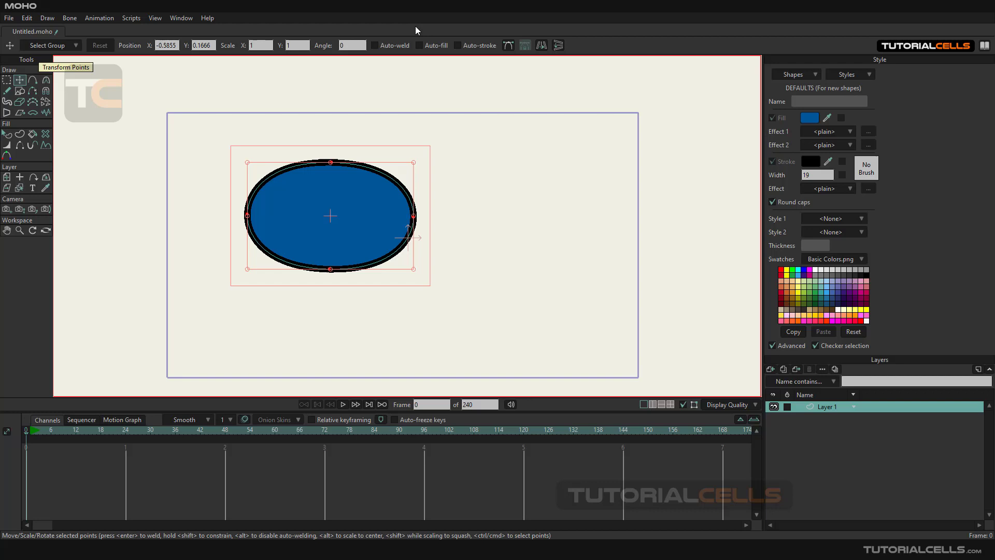
mouse_move(306, 138)
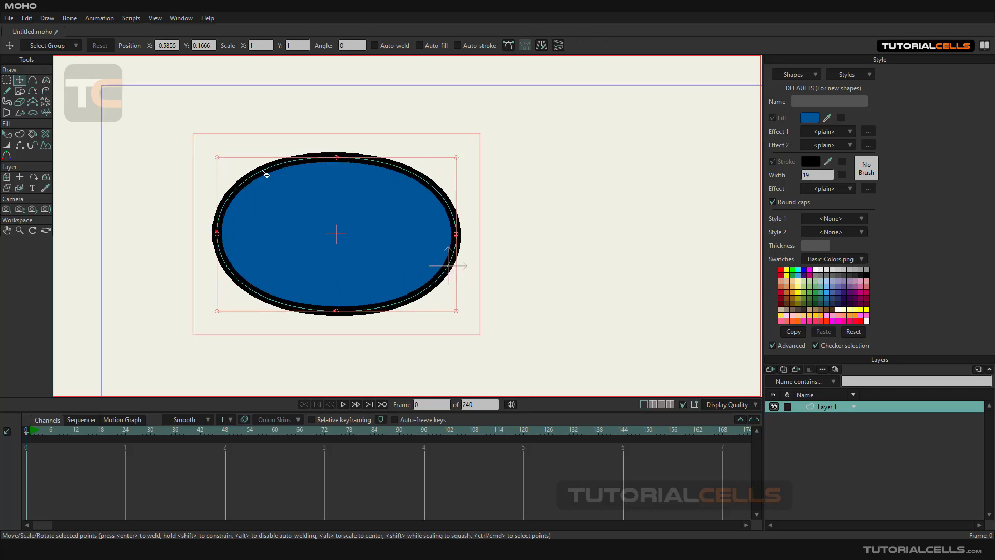
mouse_move(127, 47)
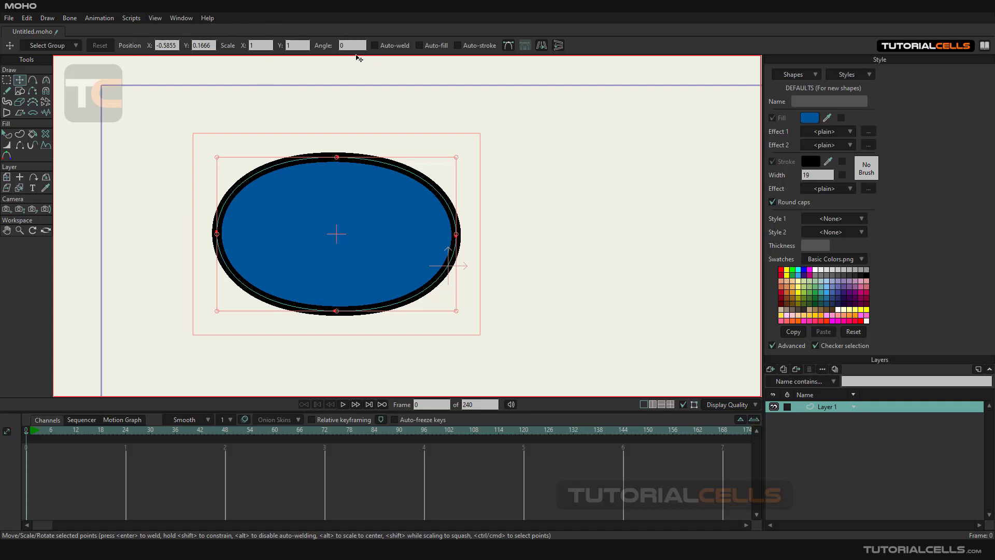
mouse_move(154, 62)
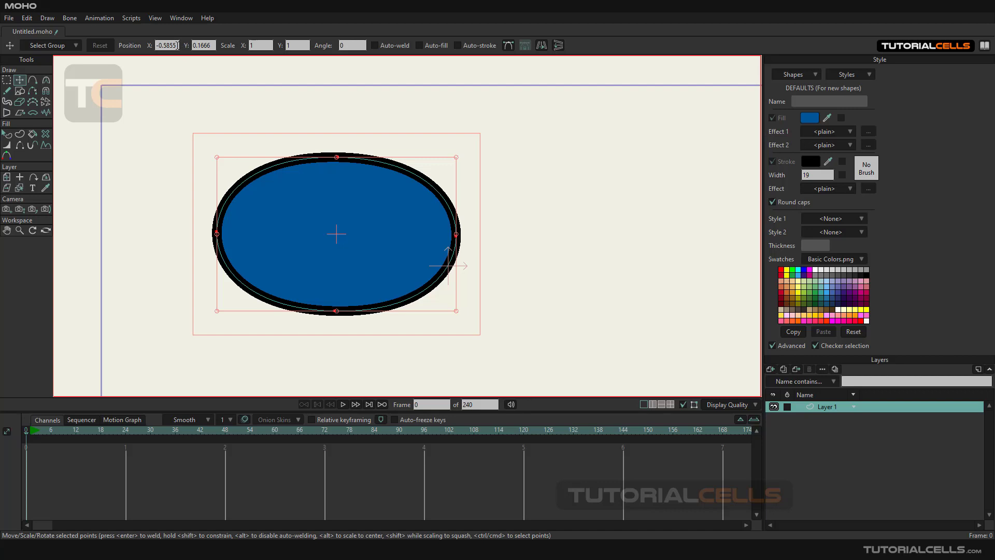
triple_click(166, 45)
type("0")
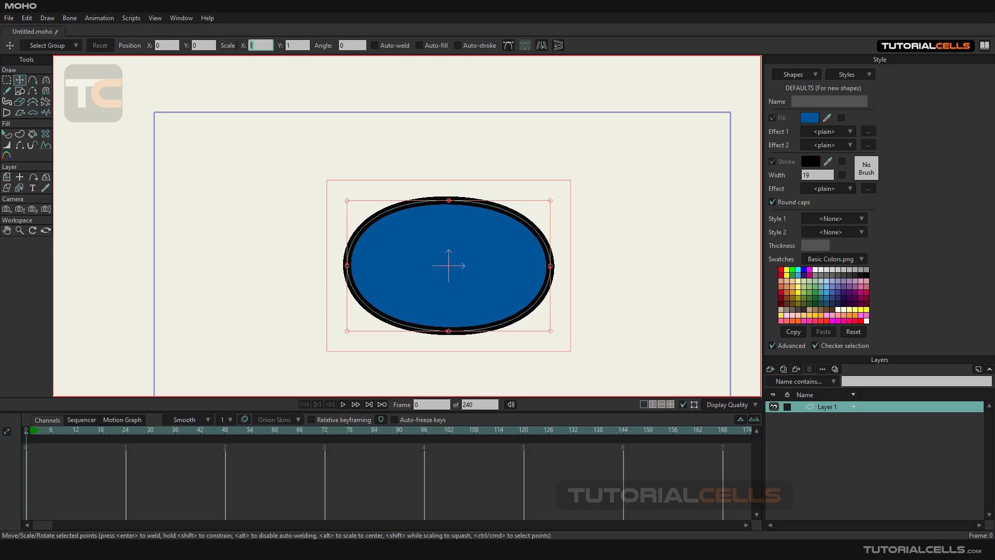
type("2")
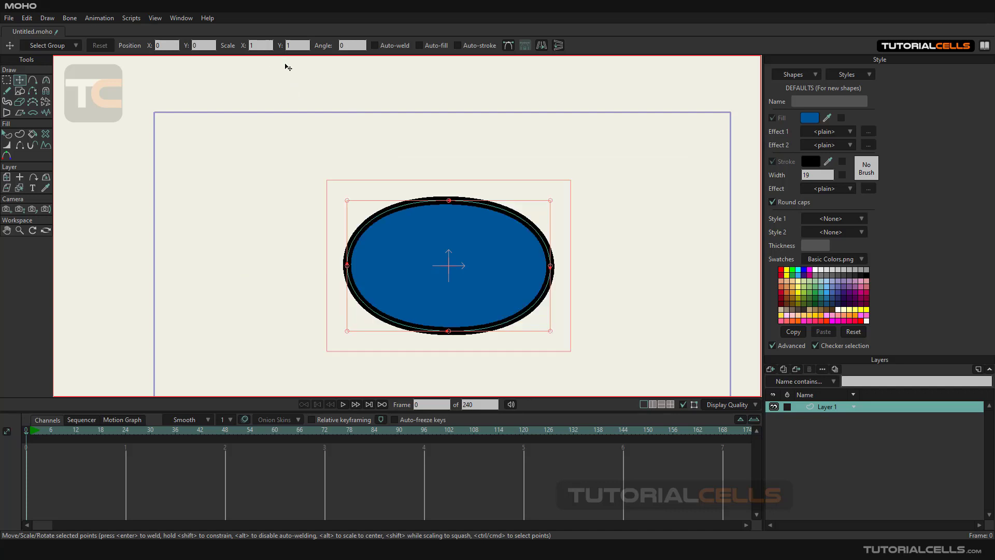
mouse_move(375, 103)
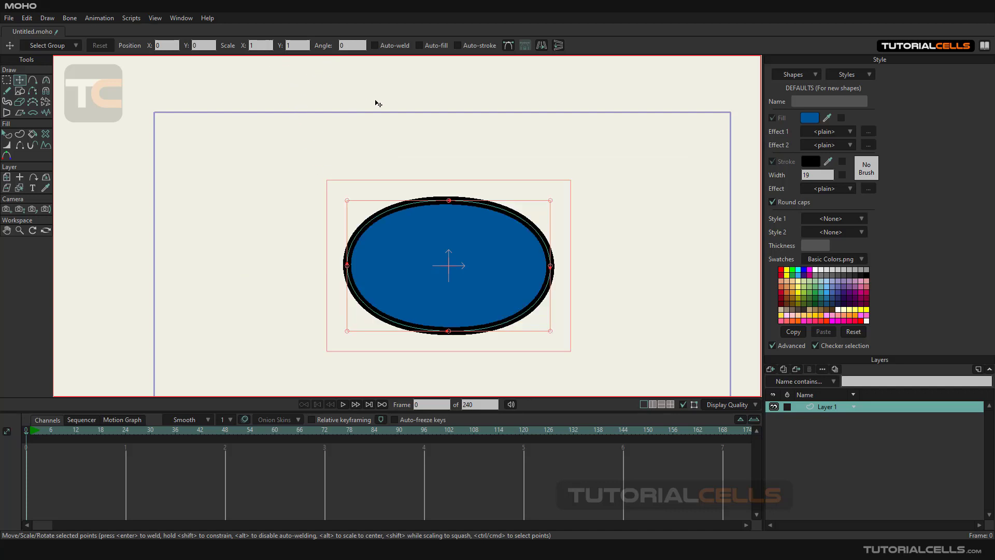
left_click(350, 45)
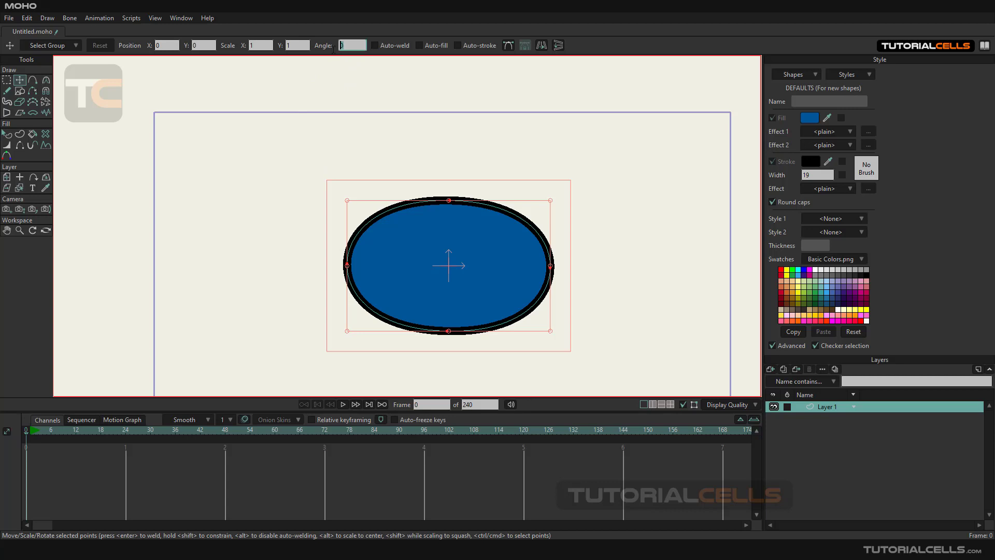
type("30")
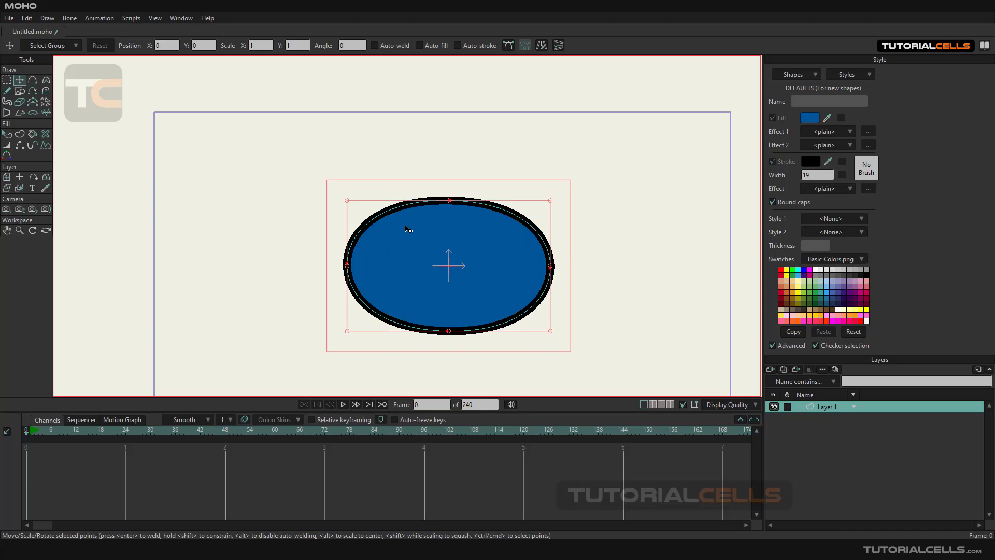
mouse_move(345, 194)
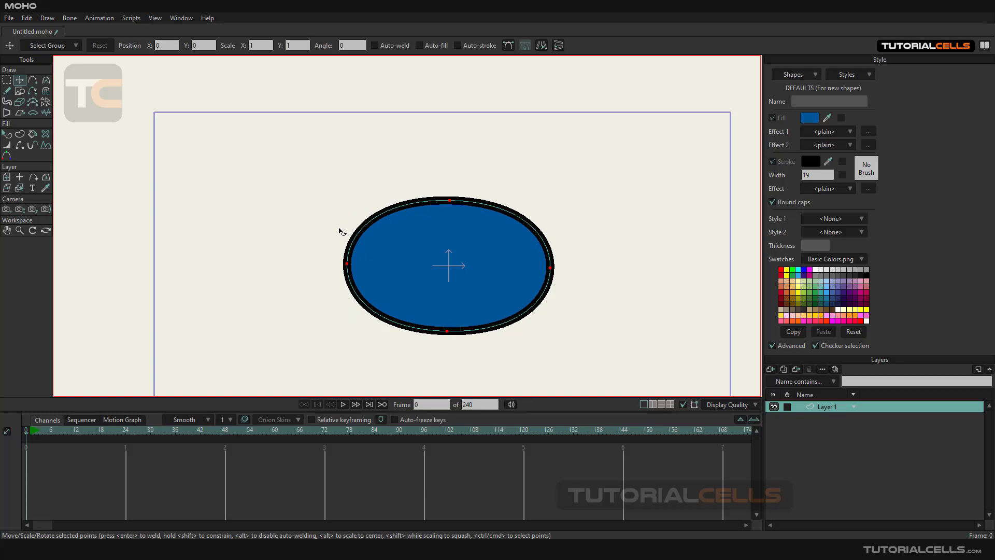
Box-select the ellipse's points around the top of the shape.
left_click_drag(450, 201, 501, 209)
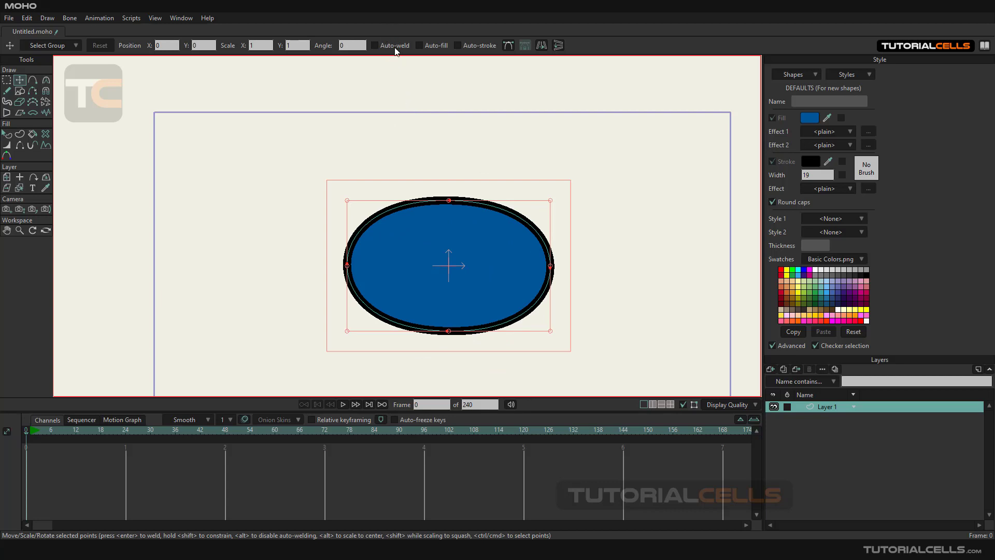
mouse_move(485, 79)
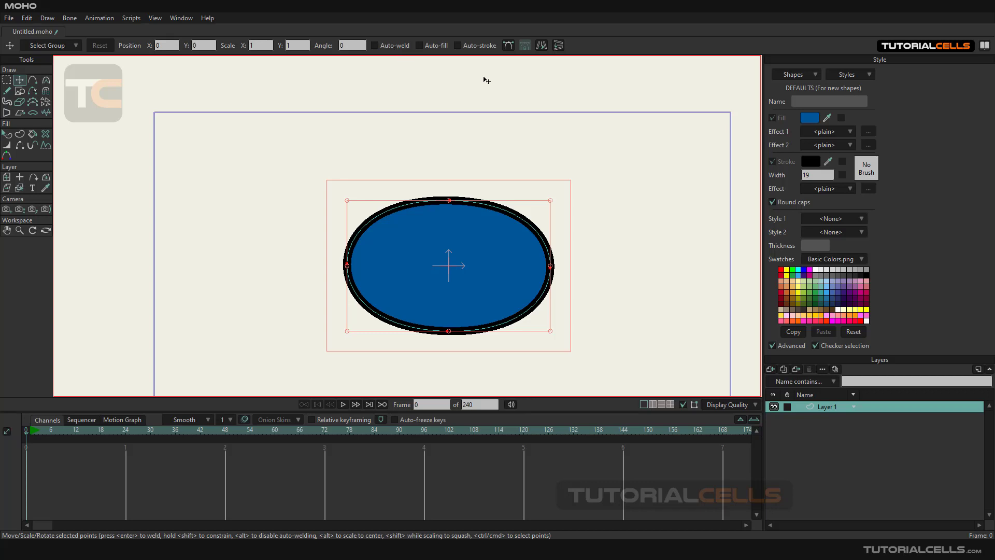
mouse_move(507, 54)
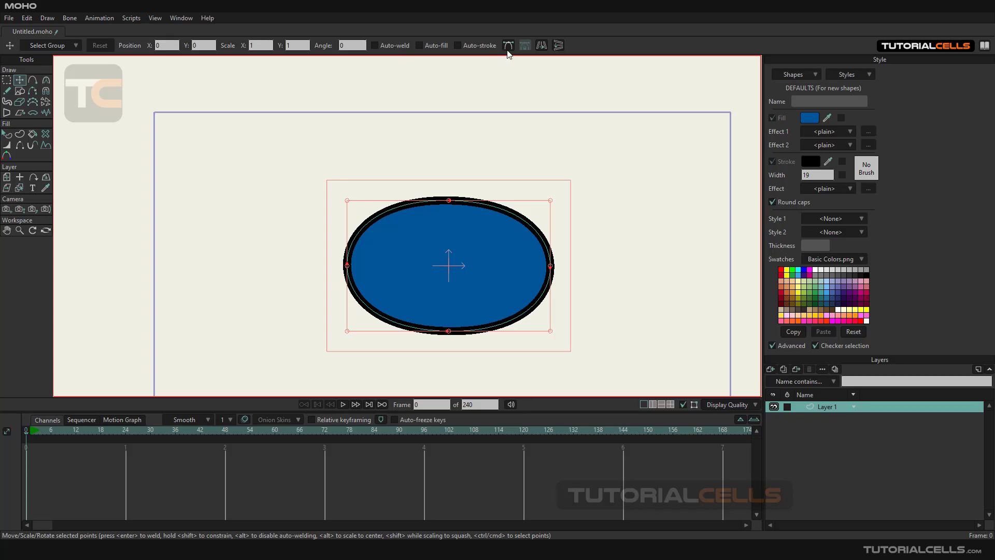
mouse_move(508, 45)
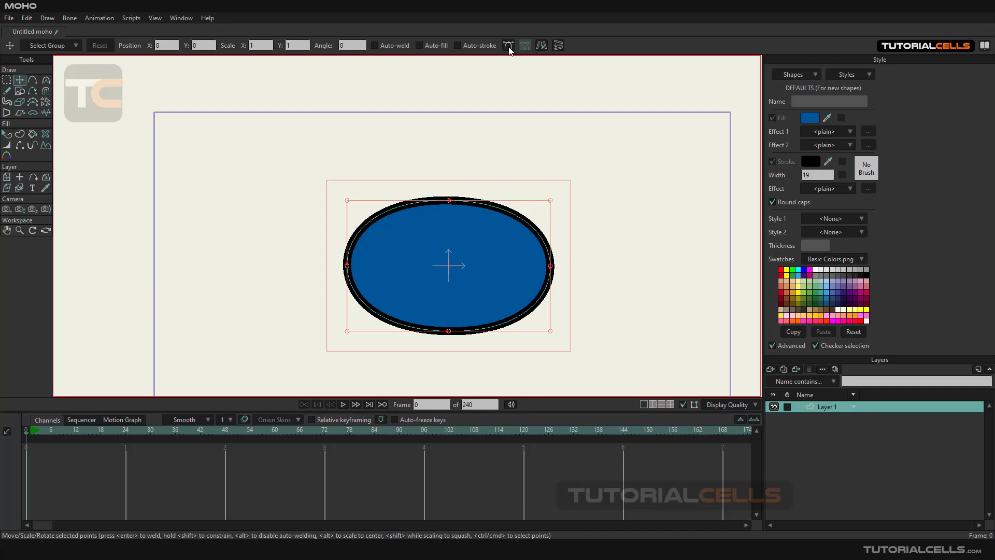
mouse_move(549, 148)
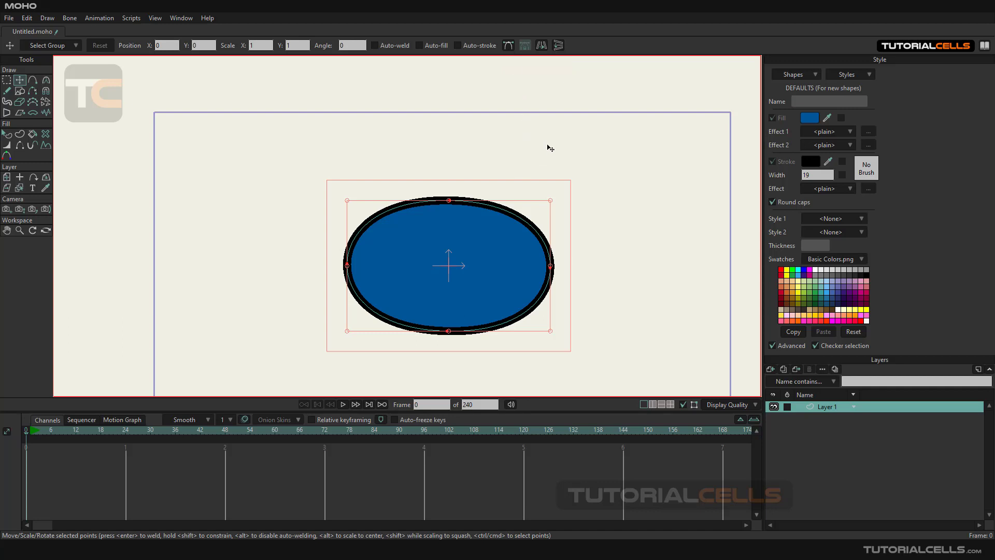
mouse_move(605, 213)
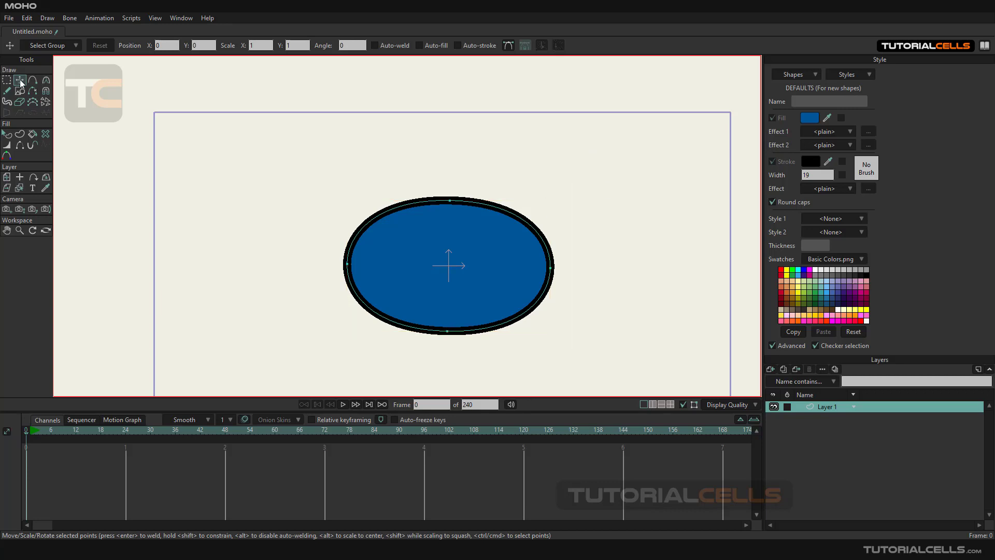
mouse_move(20, 79)
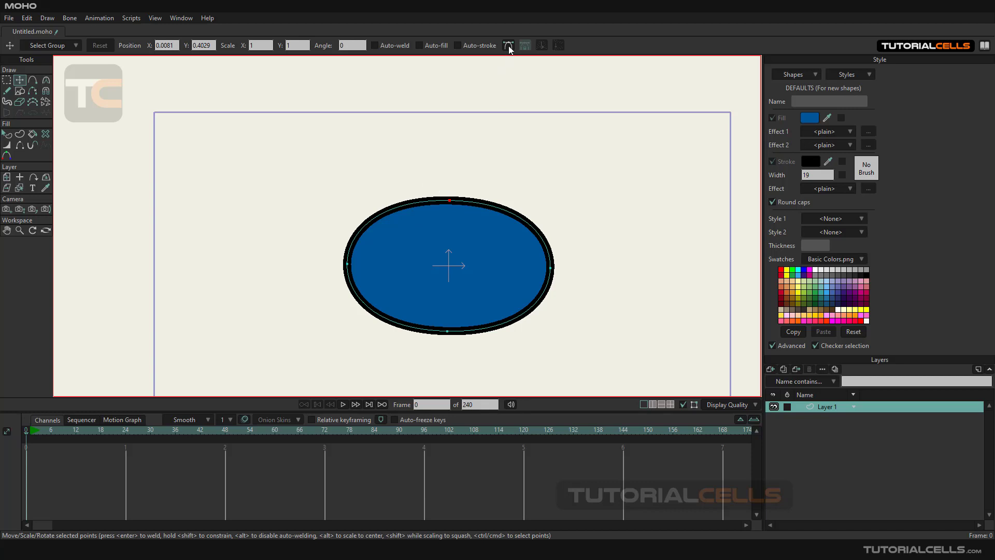
Show Bezier handles and drag the top point's handles into a lopsided blob with a left dent.
left_click(508, 45)
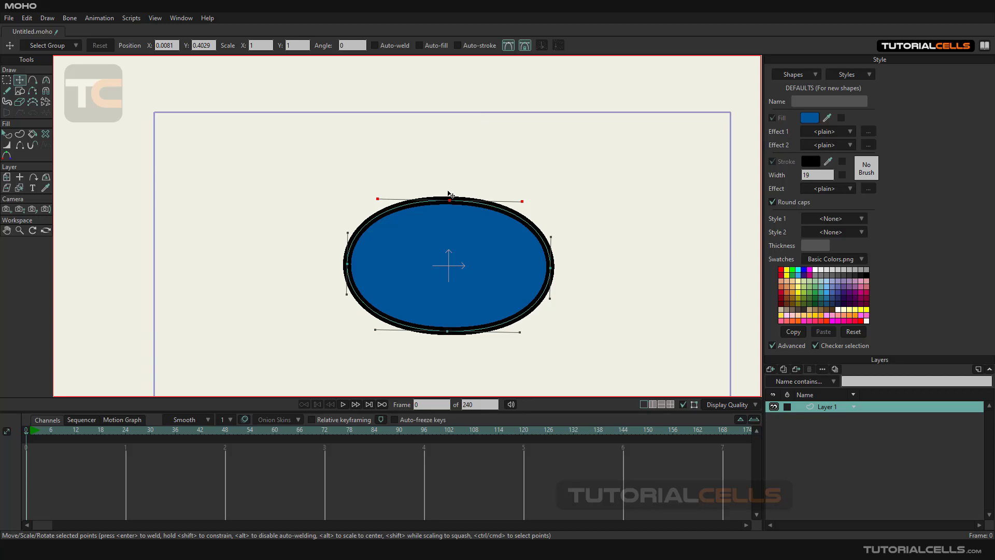
mouse_move(453, 204)
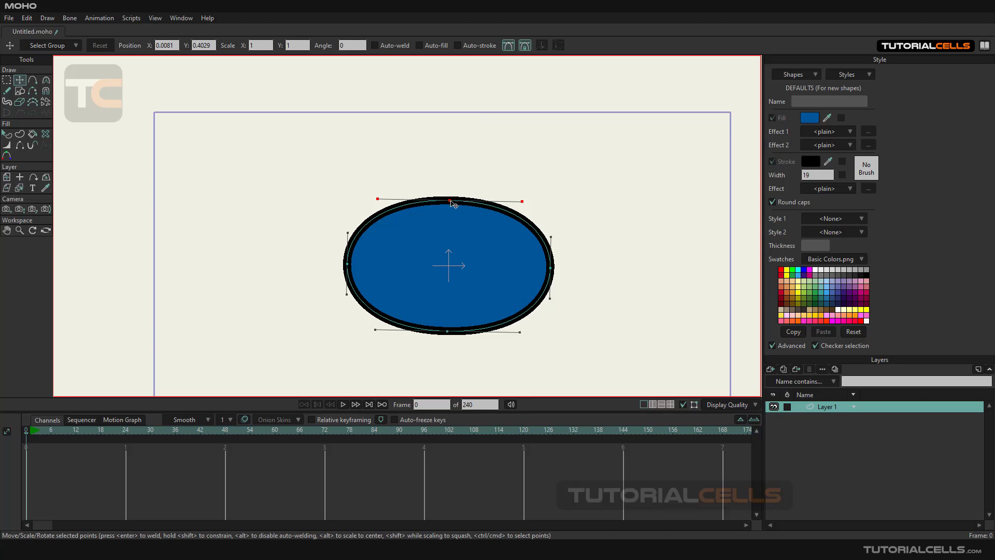
left_click_drag(451, 202, 418, 150)
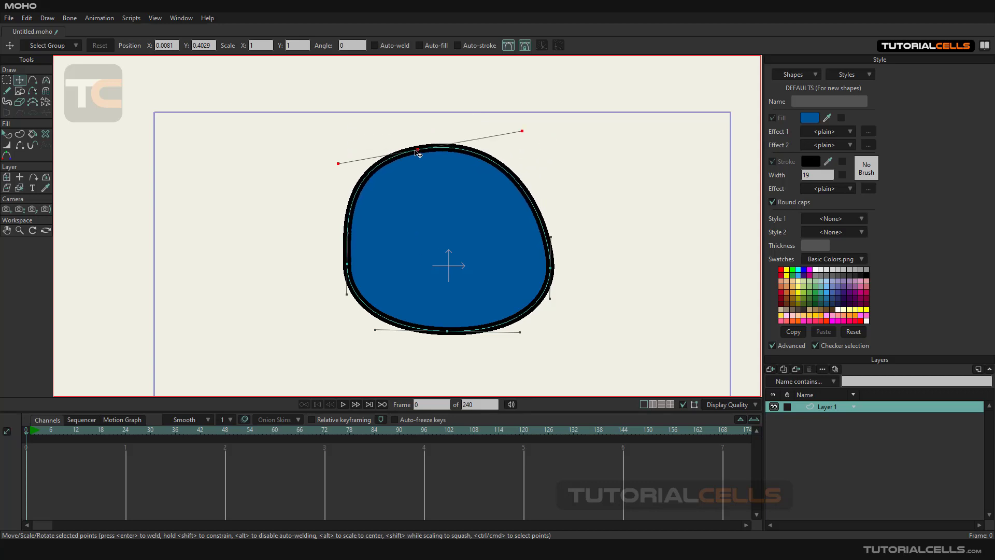
left_click_drag(415, 152, 364, 160)
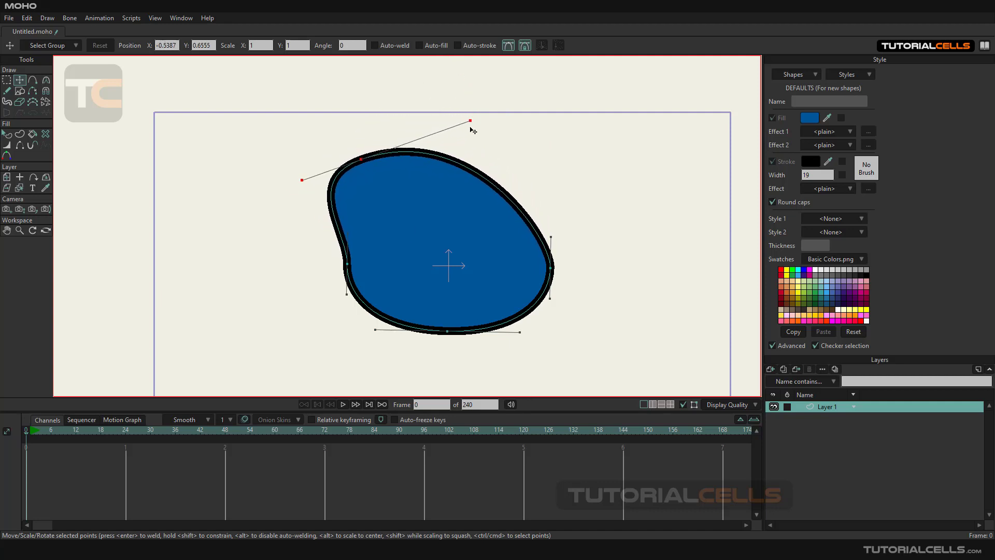
left_click_drag(469, 121, 386, 118)
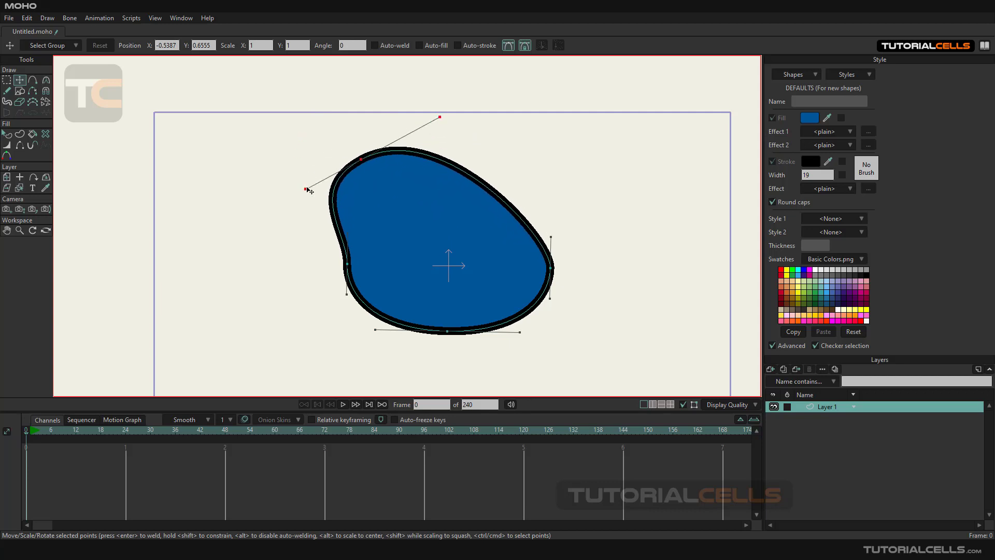
left_click_drag(307, 190, 233, 226)
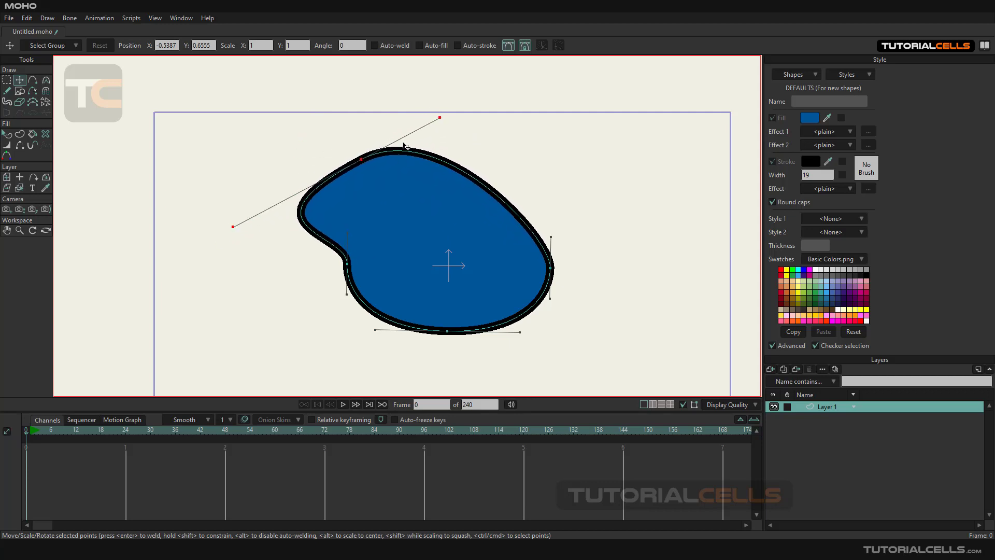
left_click_drag(440, 119, 423, 144)
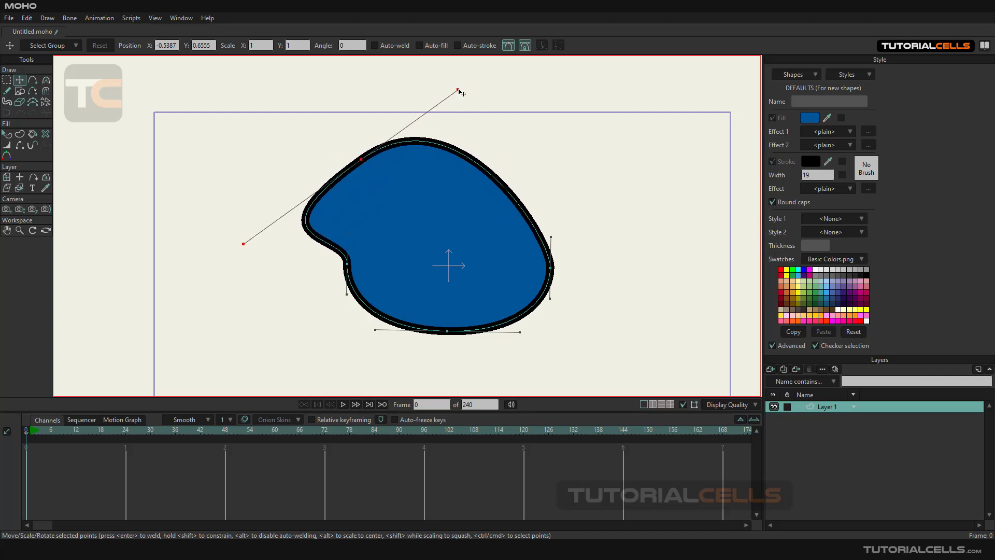
left_click_drag(458, 90, 425, 222)
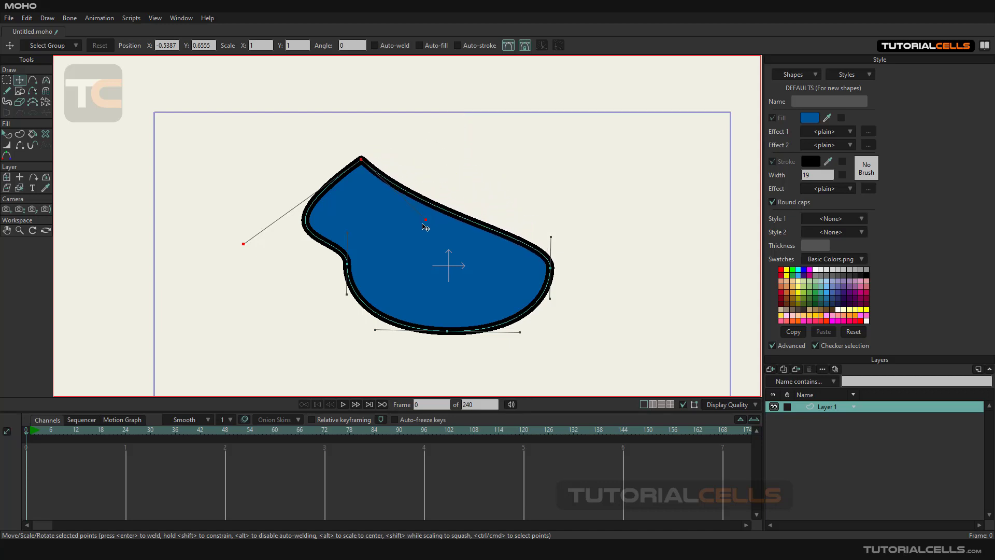
left_click_drag(425, 219, 403, 232)
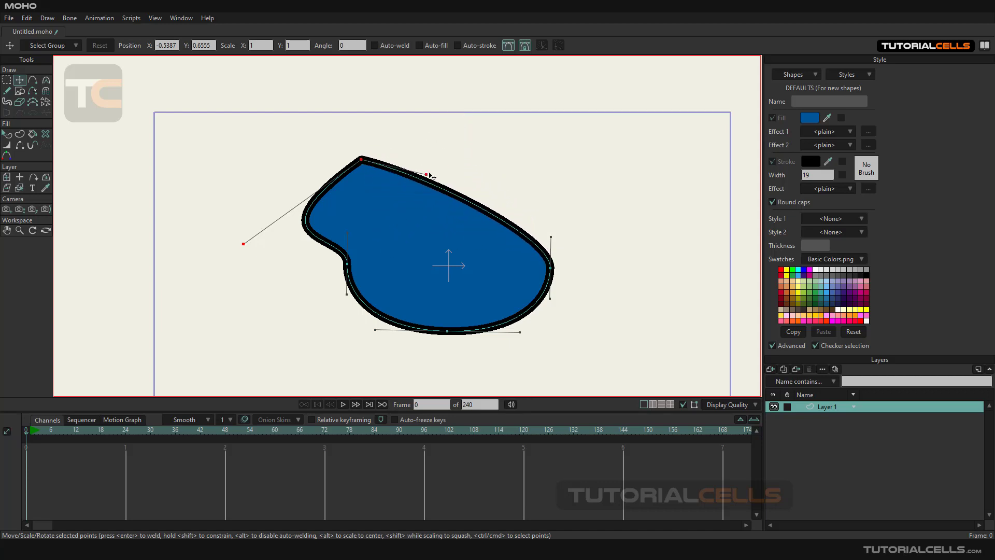
left_click_drag(429, 175, 455, 119)
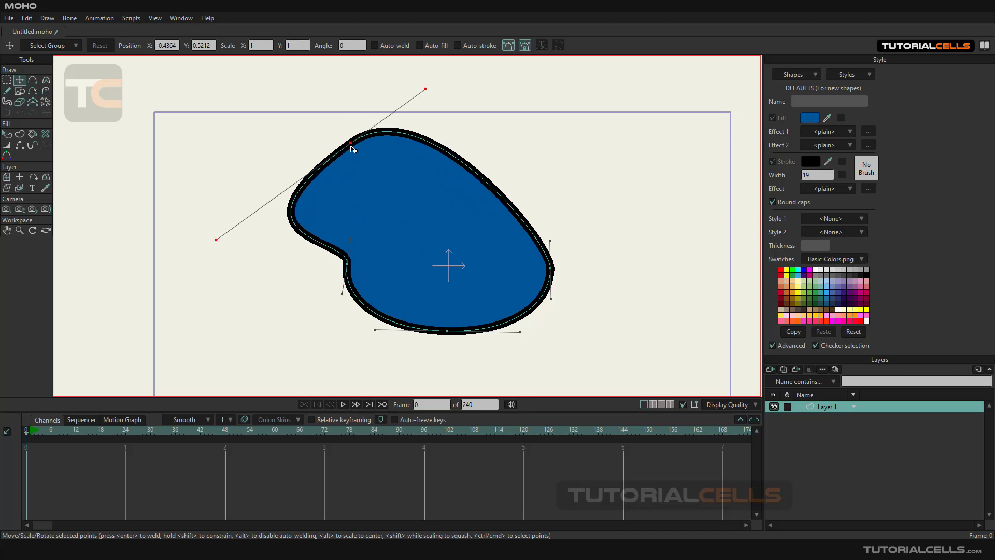
mouse_move(526, 45)
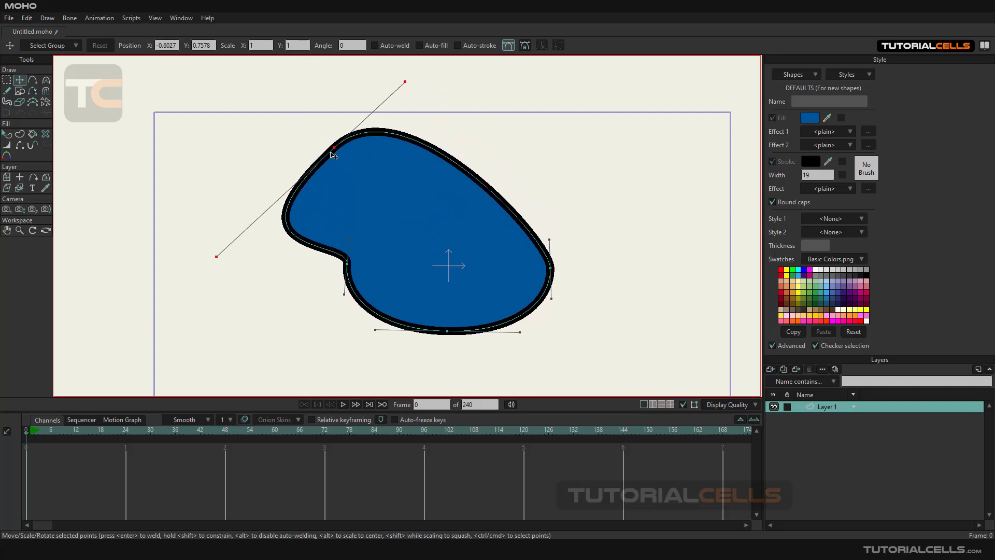
Swing the top point's Bezier handle to smooth the upper-left bulge.
left_click_drag(333, 154, 327, 157)
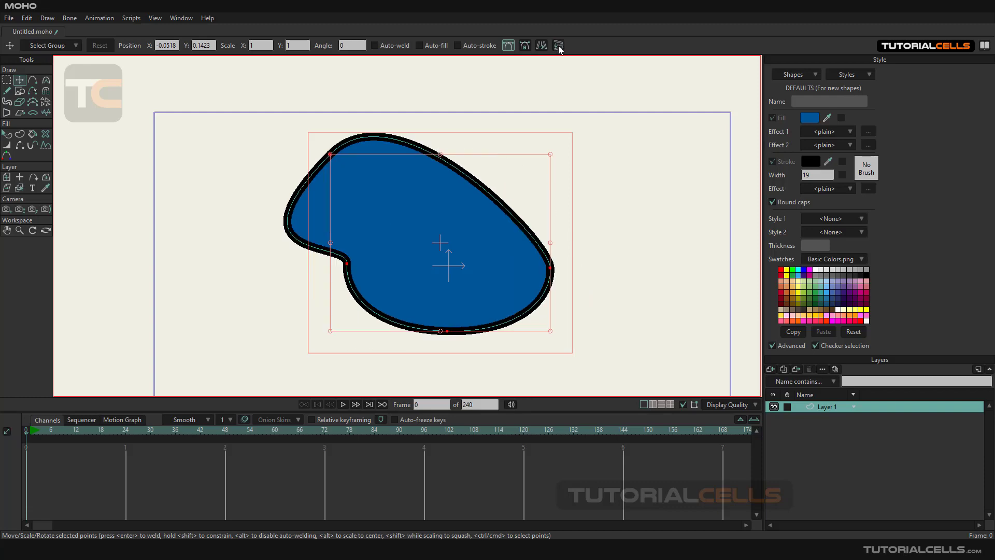
mouse_move(866, 487)
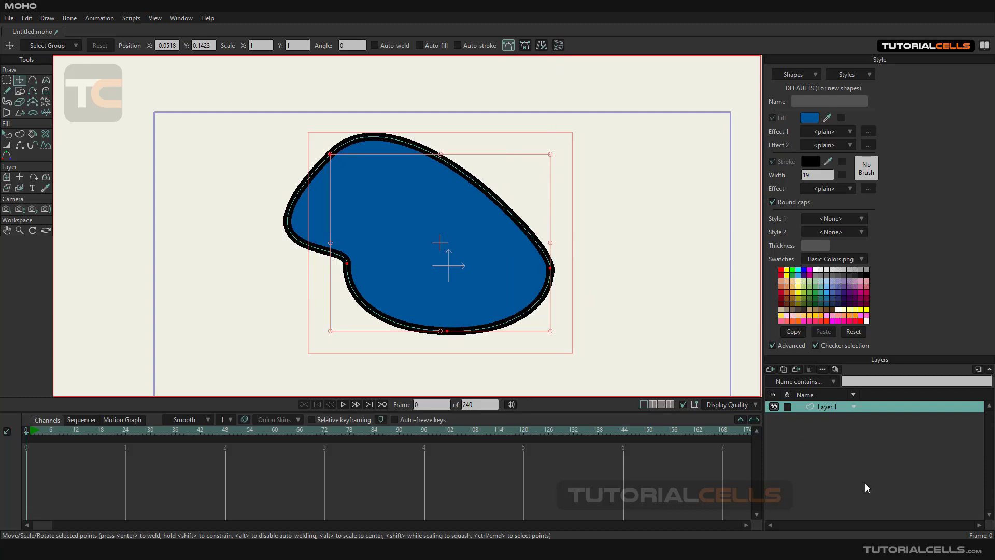